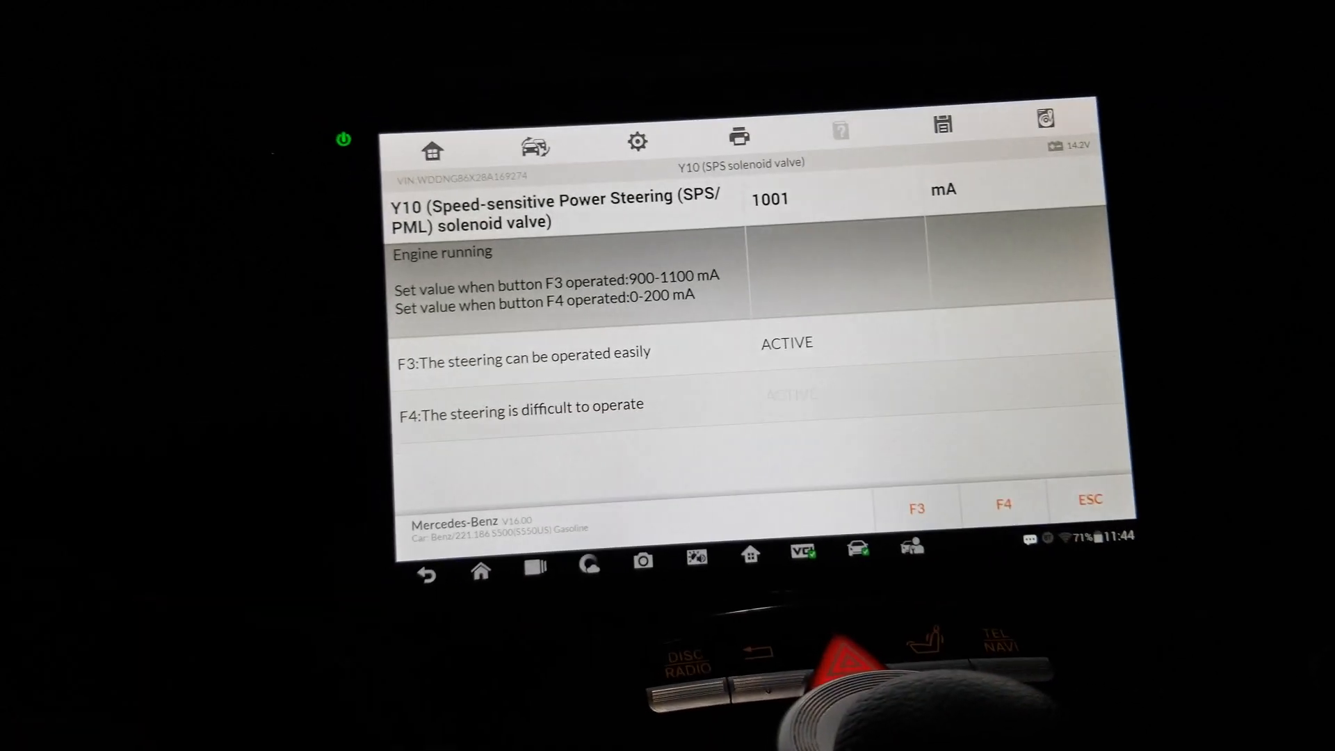
# Step: End the Y10 SPS solenoid valve test and return to the Active test menu
pyautogui.click(1003, 503)
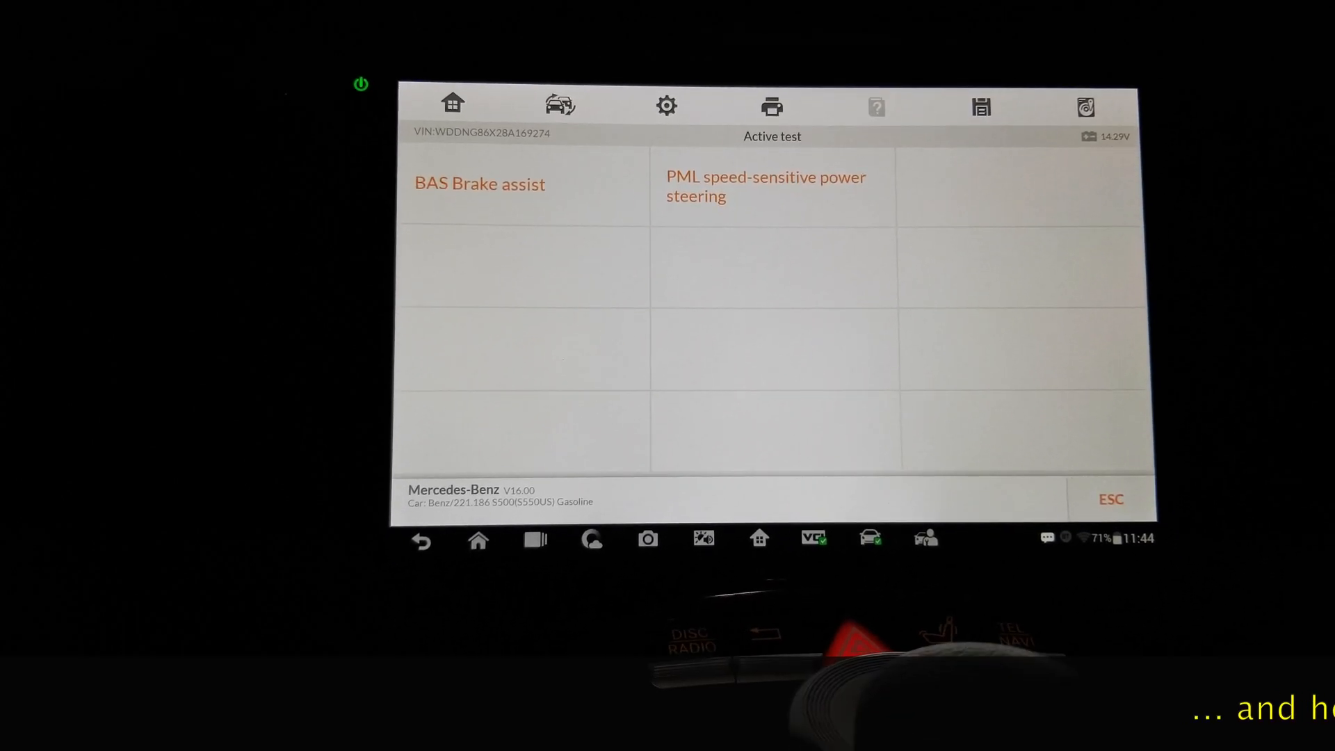
# Step: Back out of active tests toward live data for BAS items 160 and 161
pyautogui.click(1110, 499)
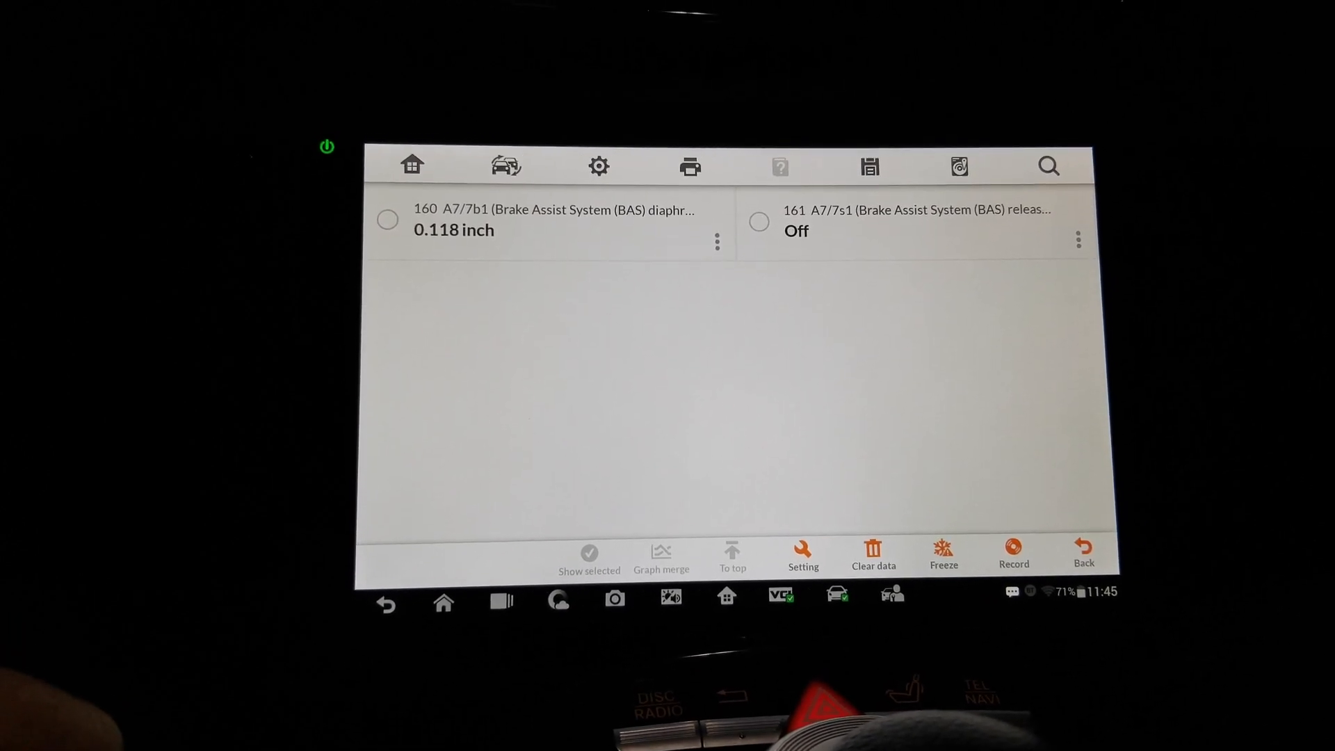
# Step: Show BAS diaphragm travel as a gauge, then switch live data to 145 CAN S40/4 Cruise Control switch
pyautogui.click(716, 240)
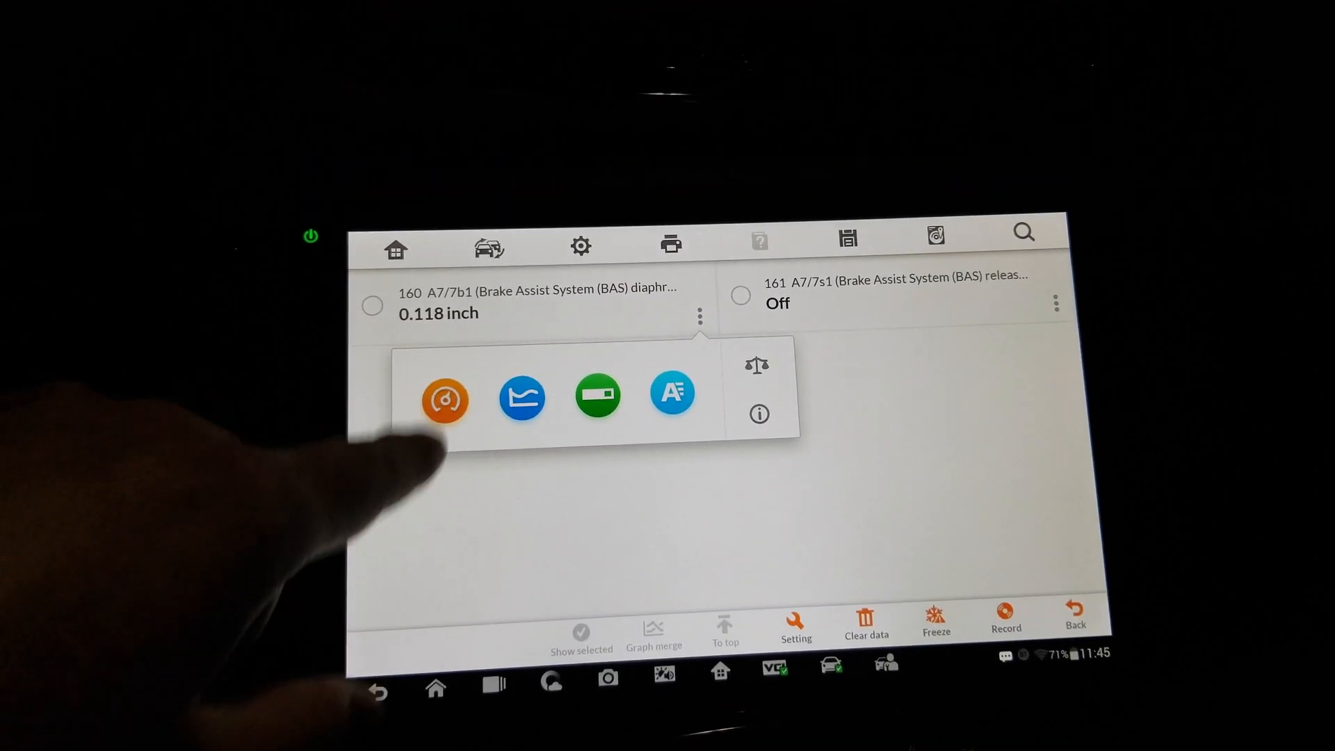
pyautogui.click(443, 401)
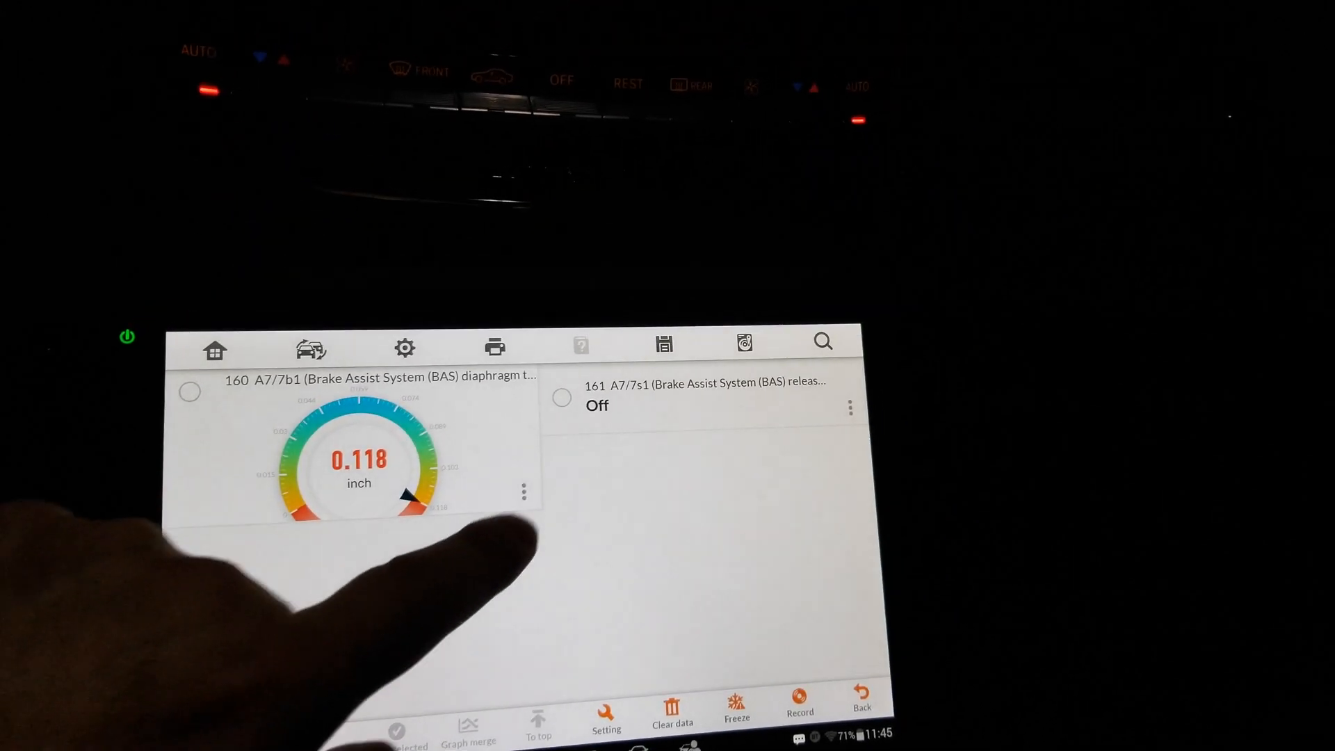
pyautogui.click(523, 492)
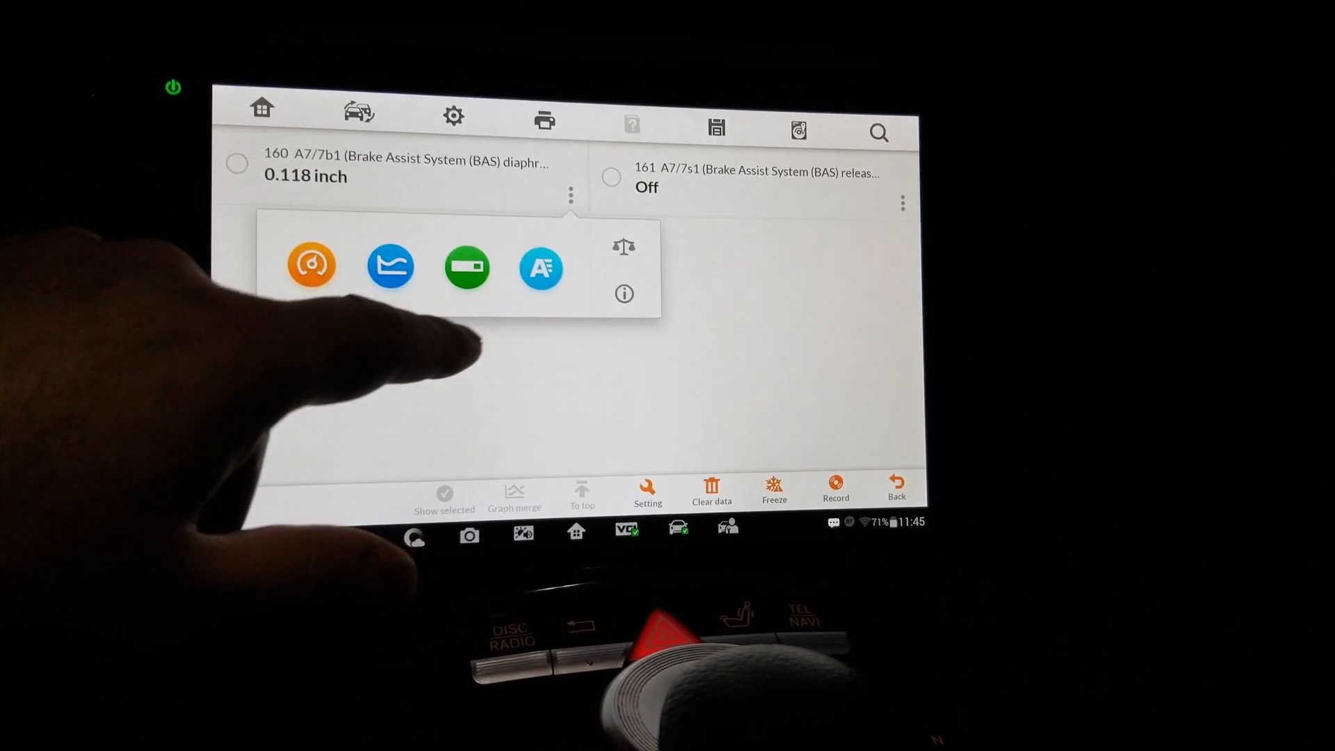
pyautogui.click(310, 267)
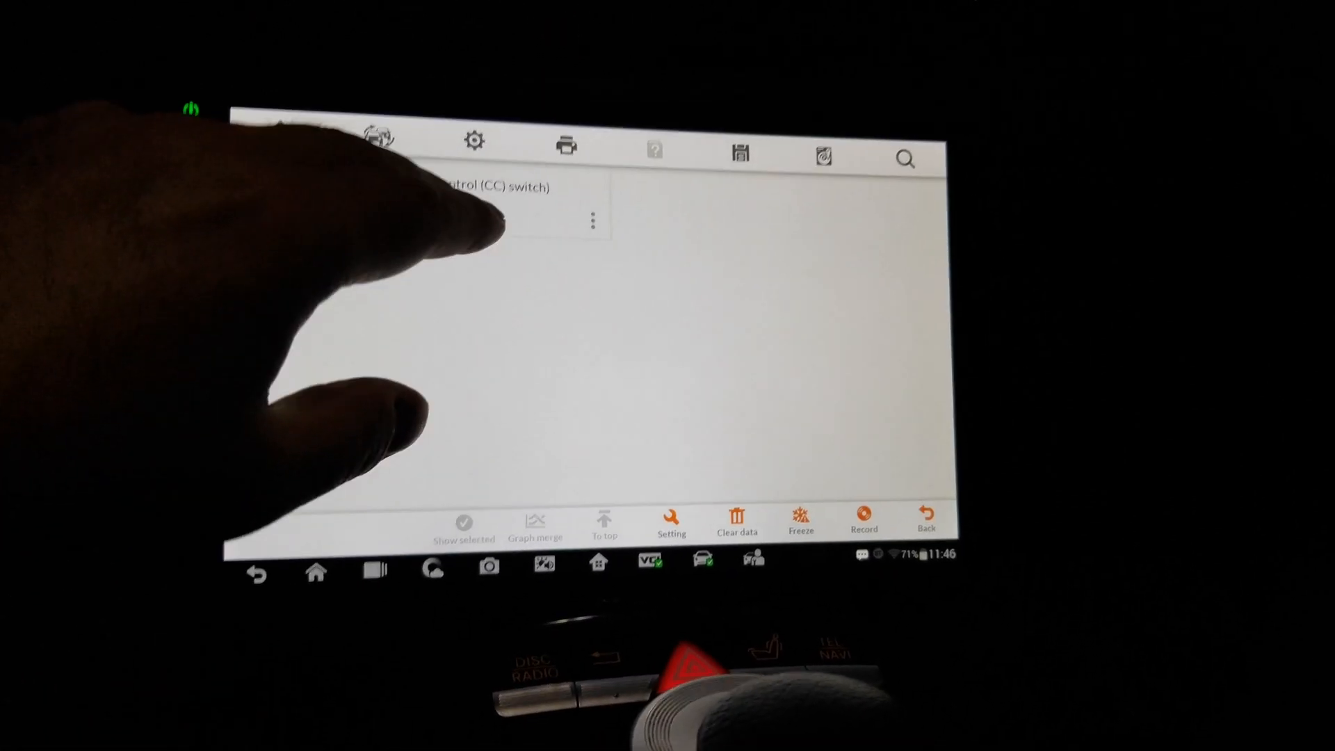
# Step: Tick the cruise control switch item, view its Settings dialog and cancel without changes
pyautogui.click(592, 217)
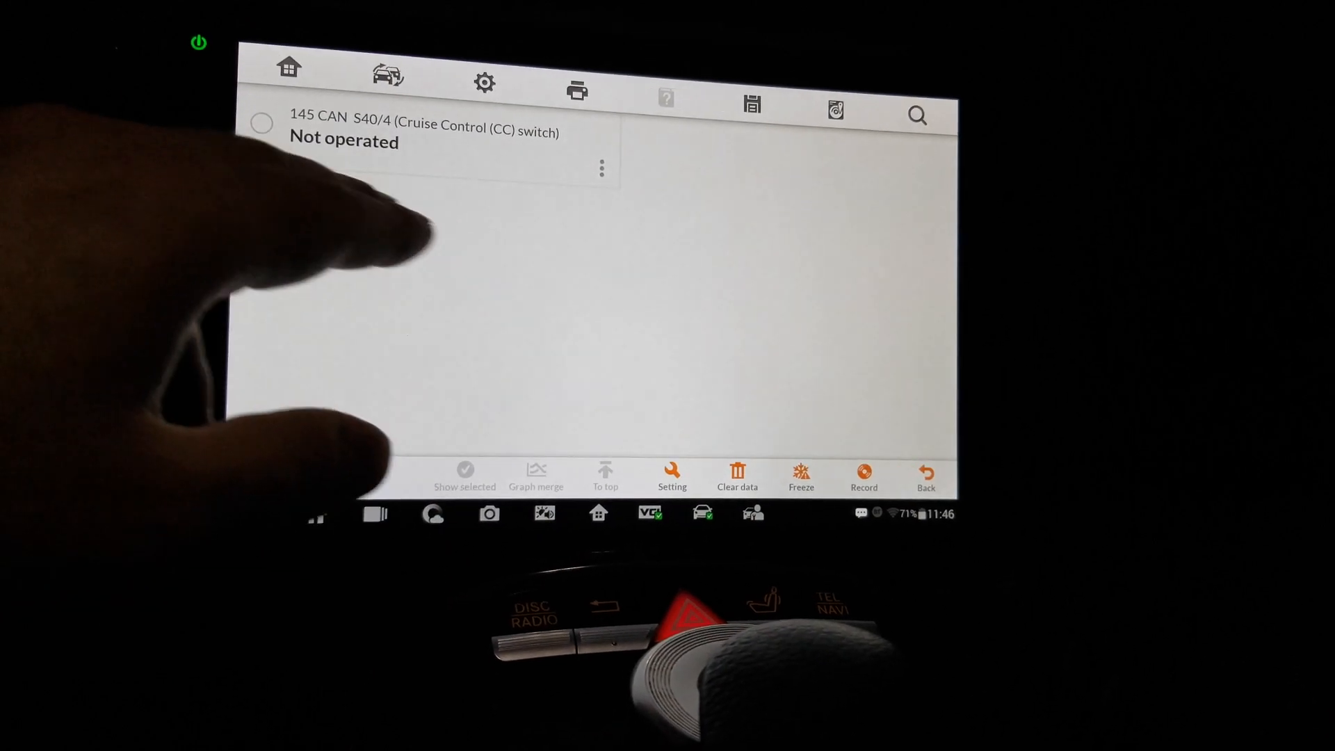
pyautogui.click(261, 124)
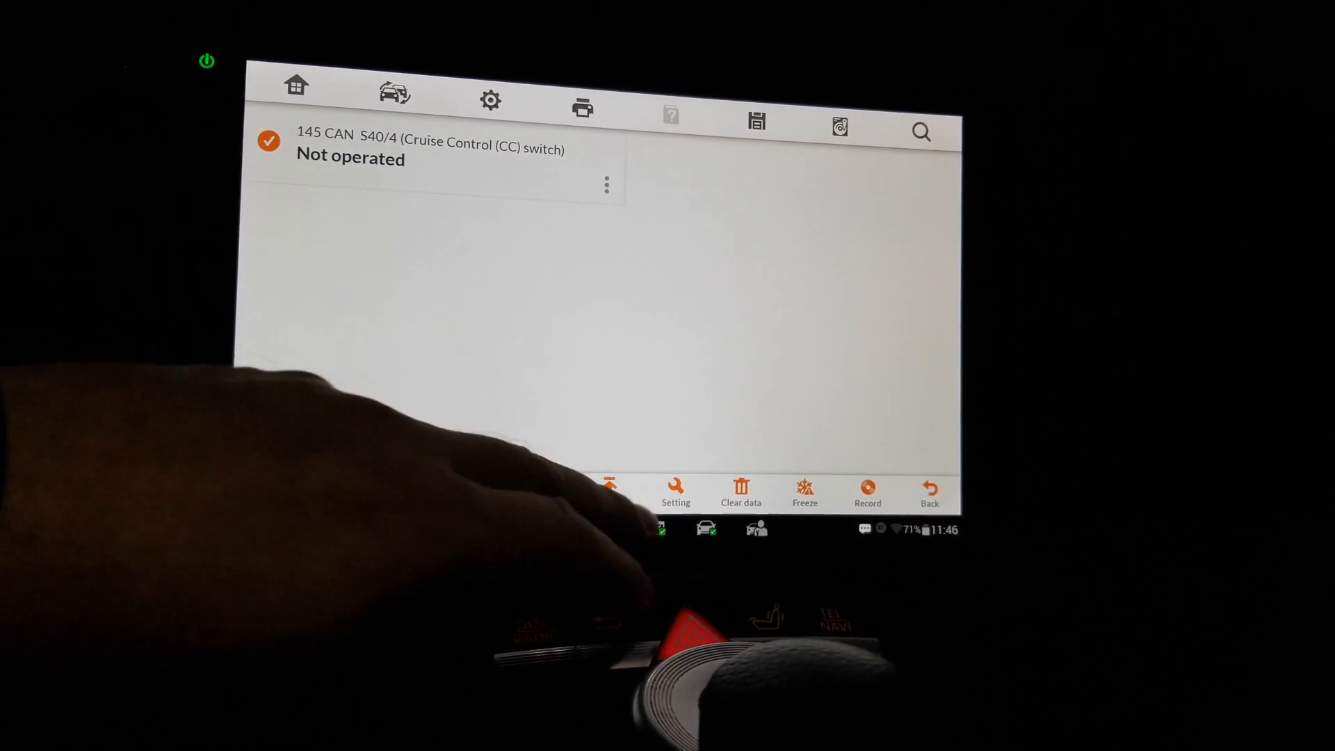
pyautogui.click(676, 492)
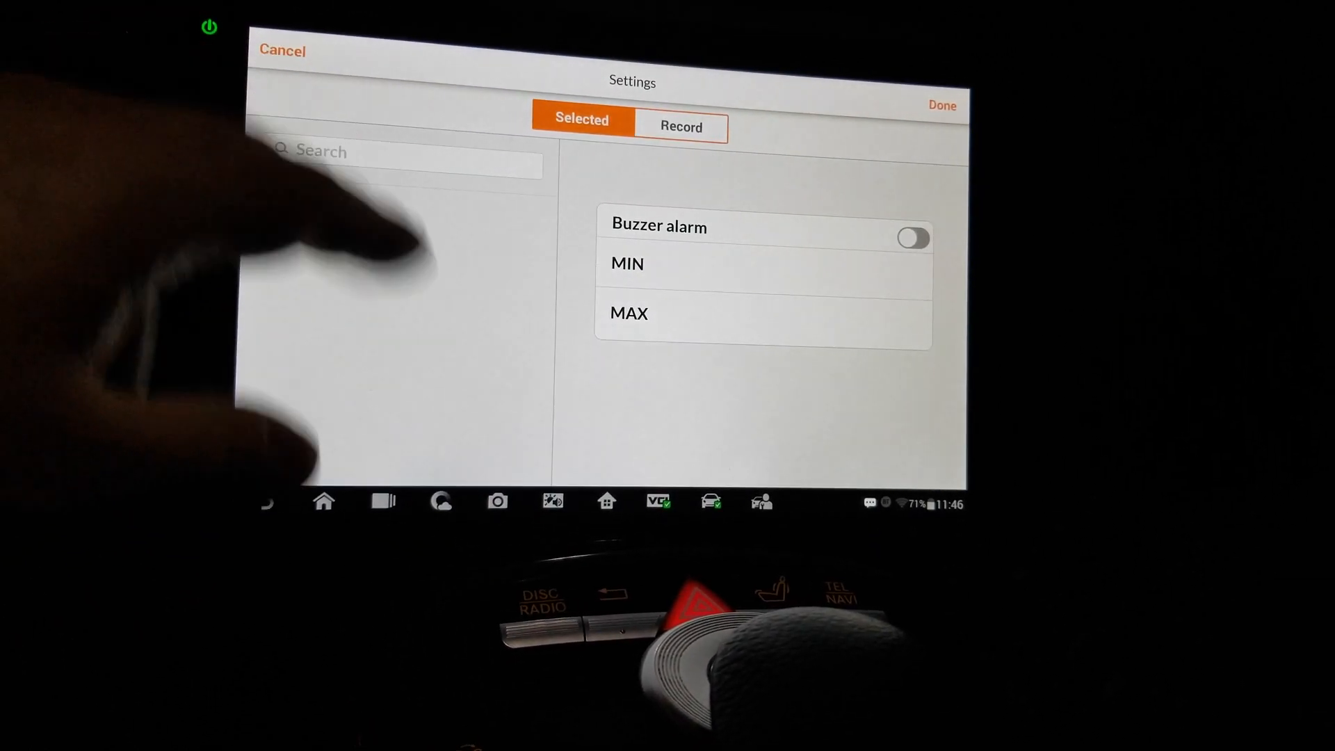
pyautogui.click(942, 105)
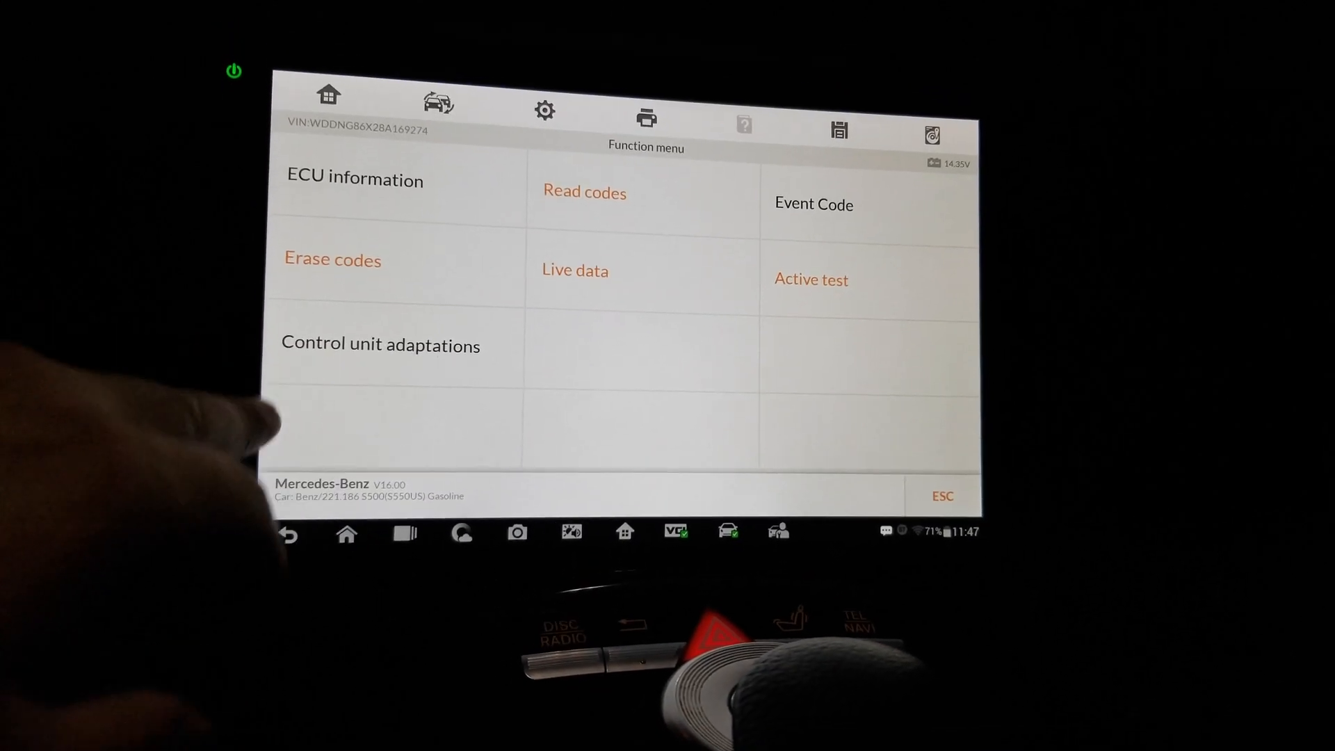
# Step: Review the Control unit adaptations list and return to the function menu
pyautogui.click(378, 345)
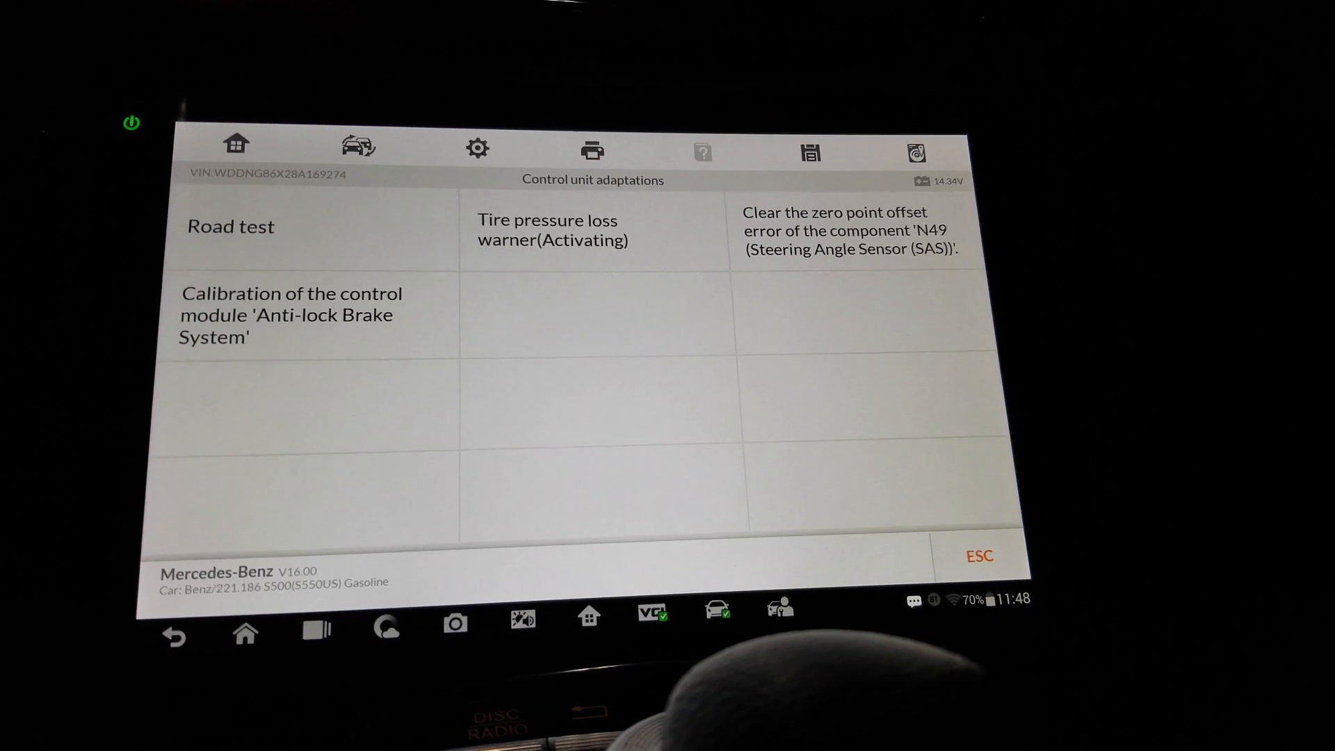
pyautogui.click(978, 556)
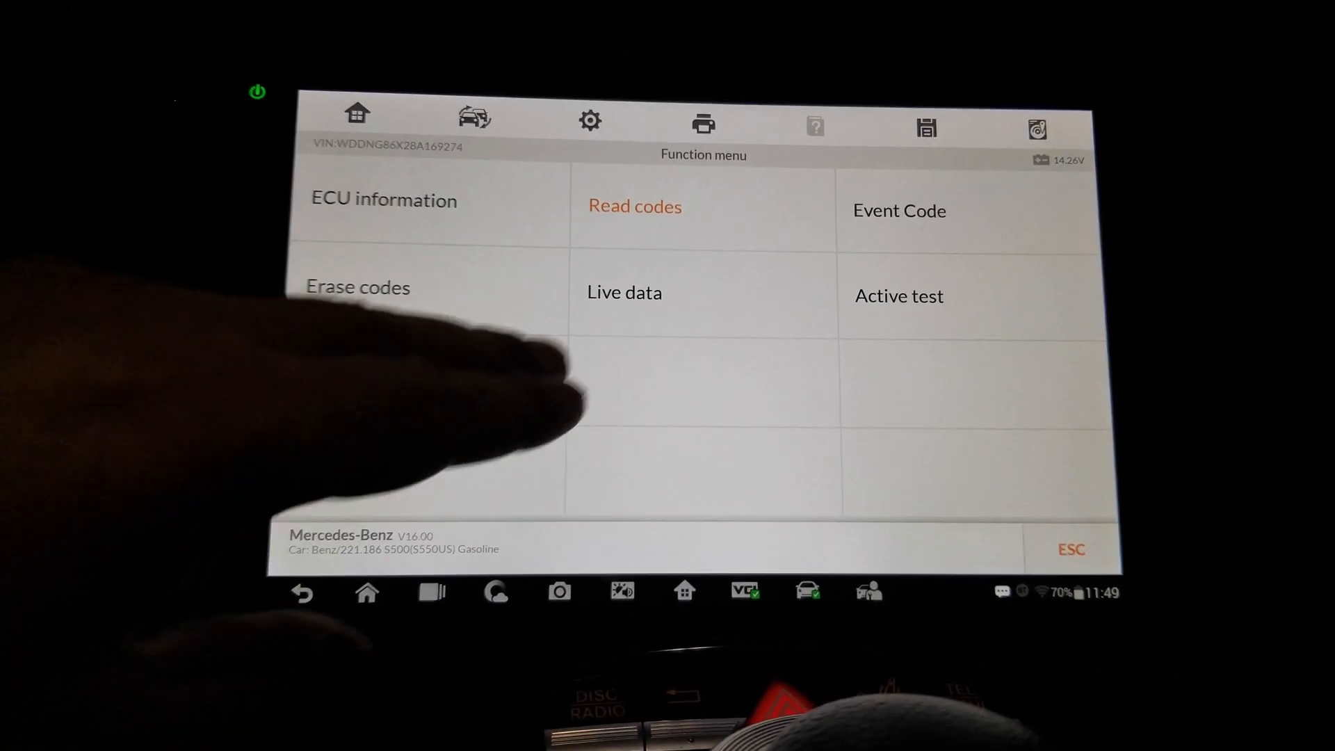
# Step: Erase the module's stored fault codes and acknowledge the success message
pyautogui.click(358, 286)
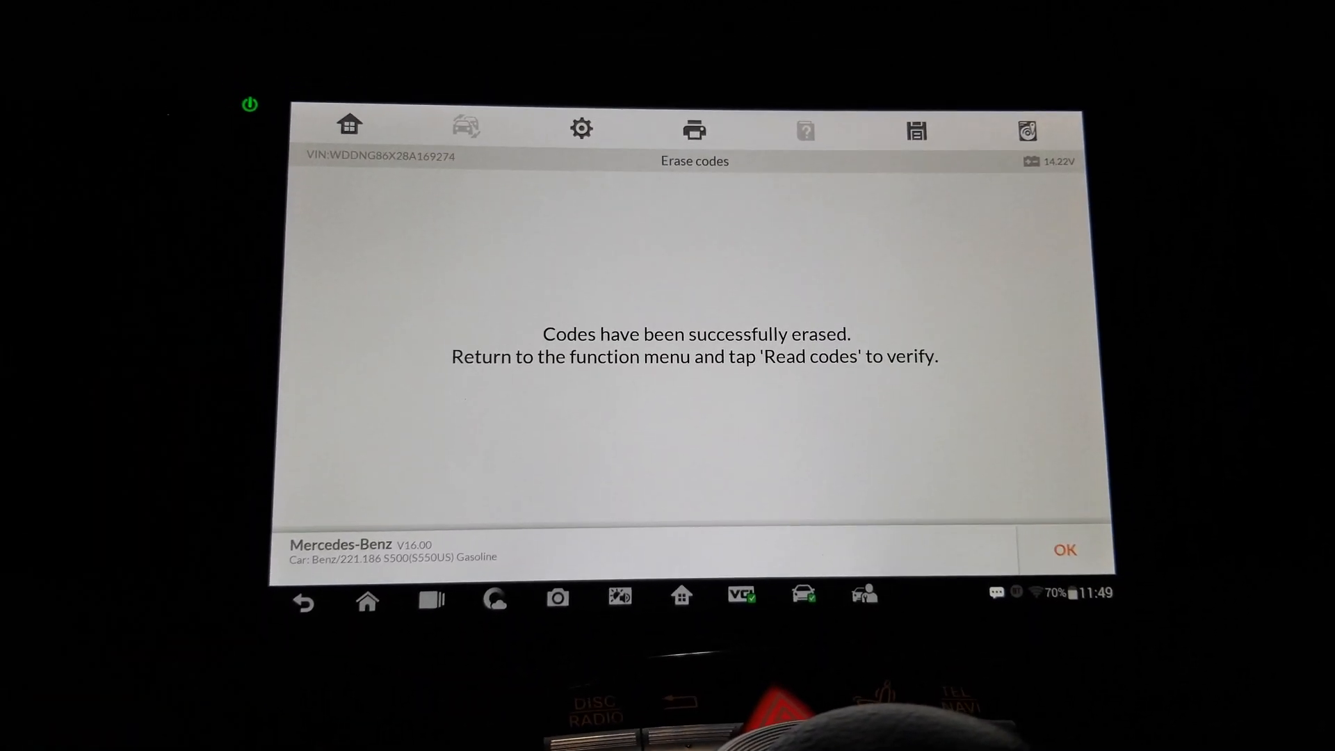
pyautogui.click(1064, 551)
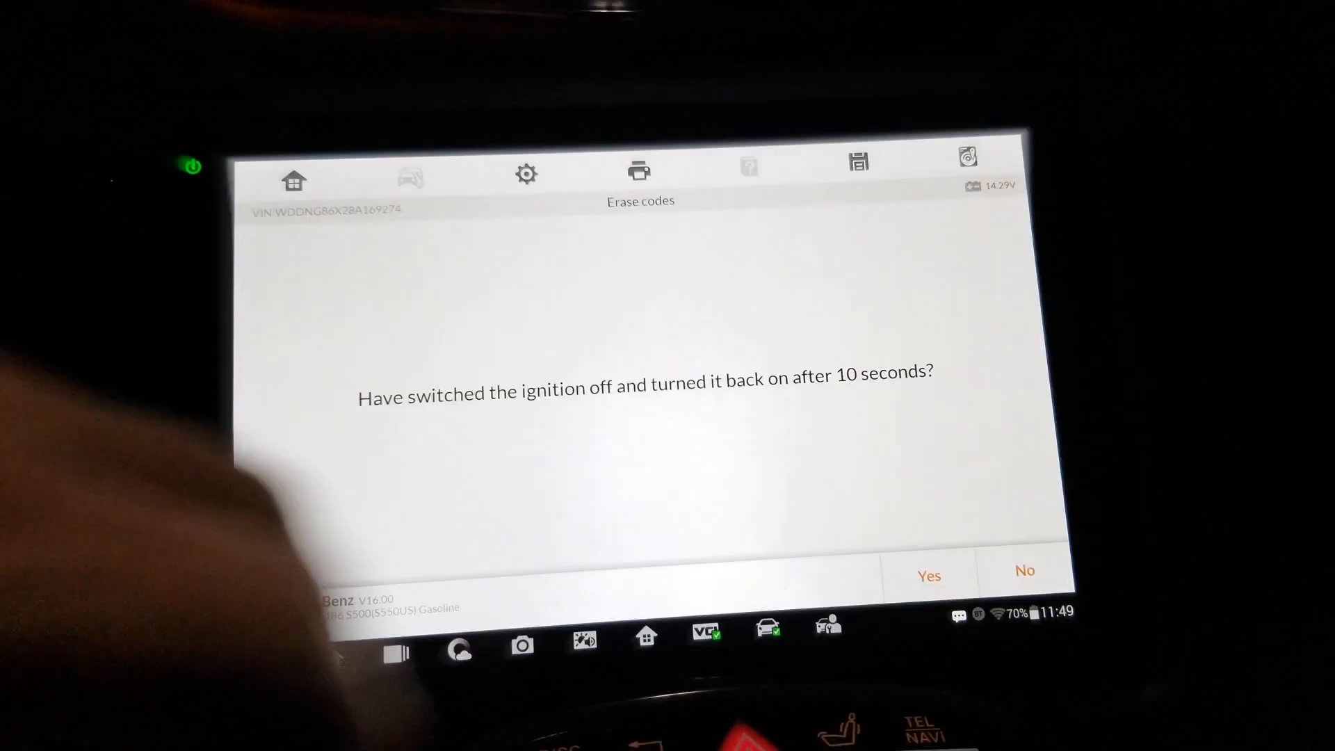